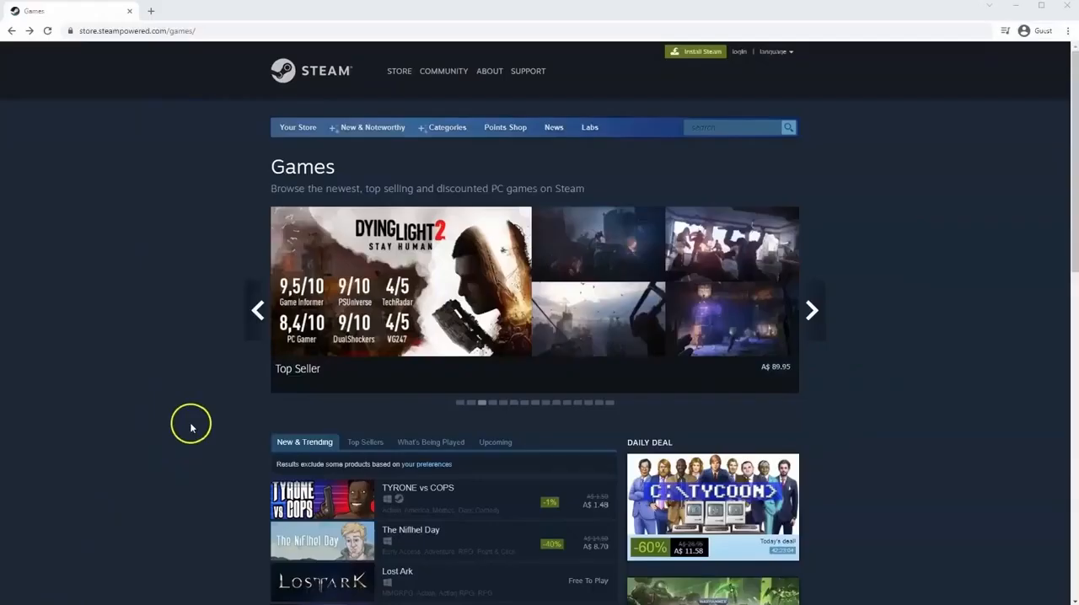
pyautogui.moveTo(396, 179)
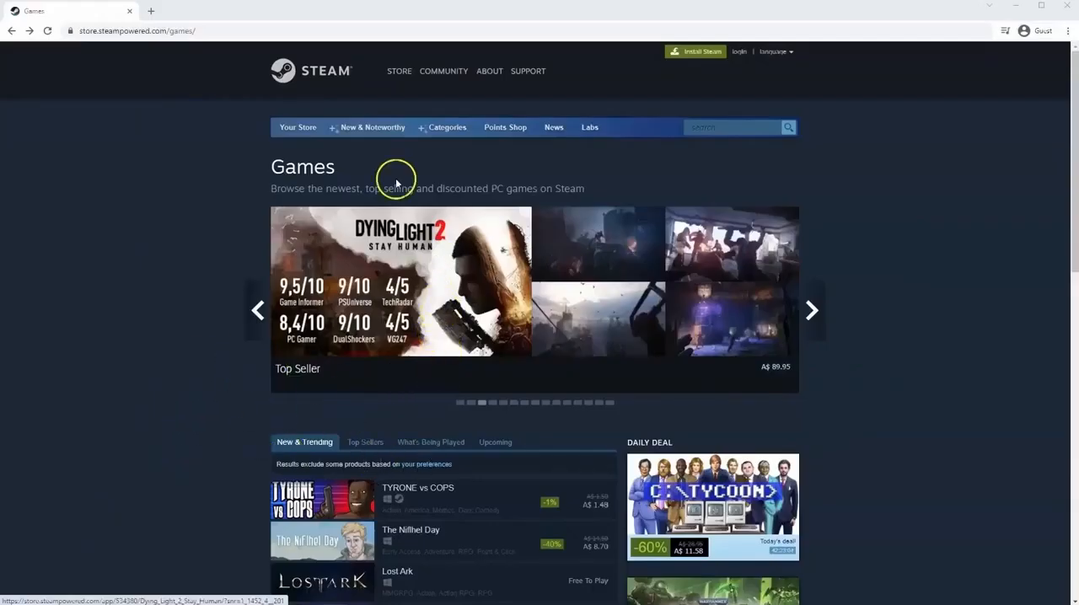
pyautogui.moveTo(84, 32)
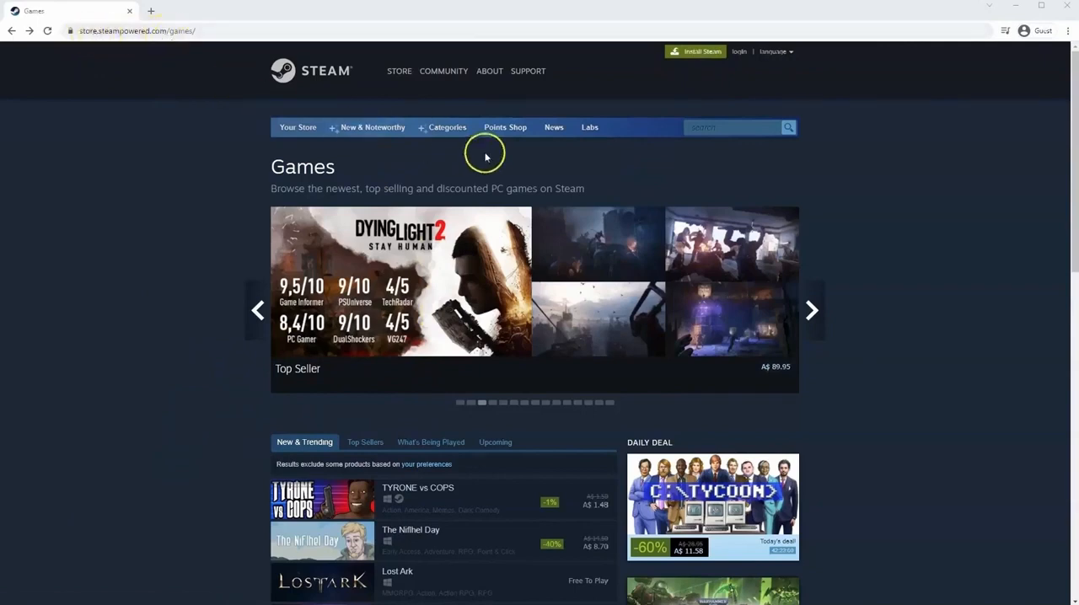
pyautogui.moveTo(612, 119)
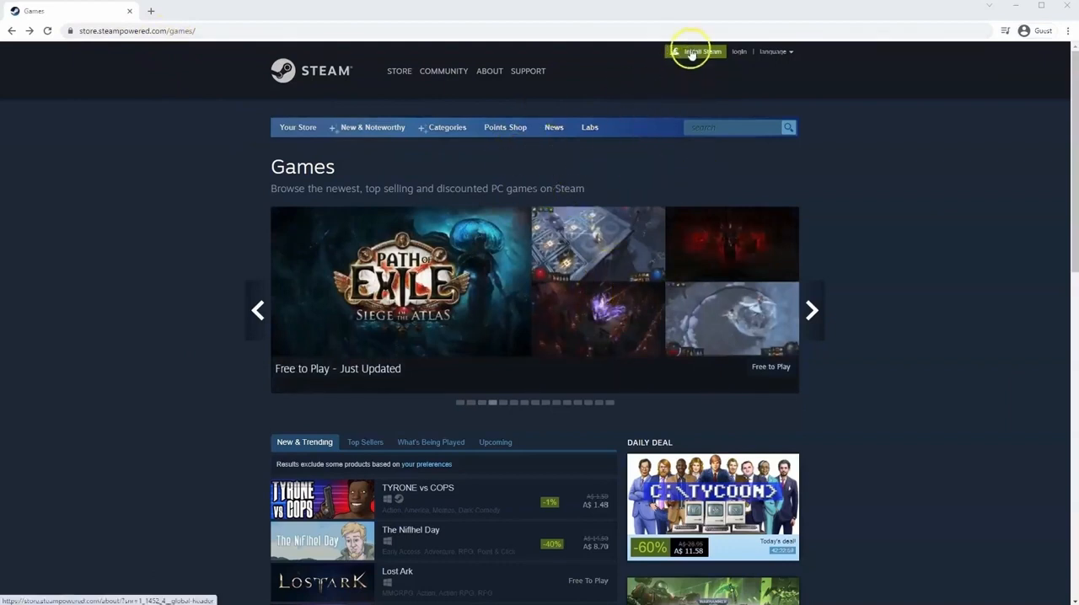
# Follow the green 'Install Steam' link from the store's Games page
pyautogui.click(699, 52)
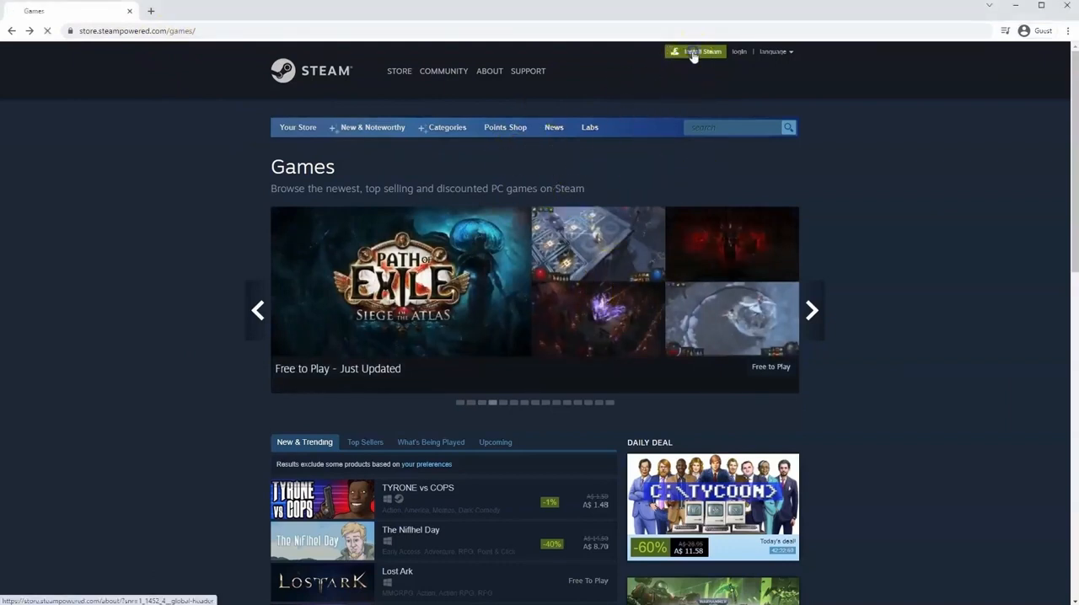
# Download the SteamSetup.exe installer for Windows and run it
pyautogui.click(697, 51)
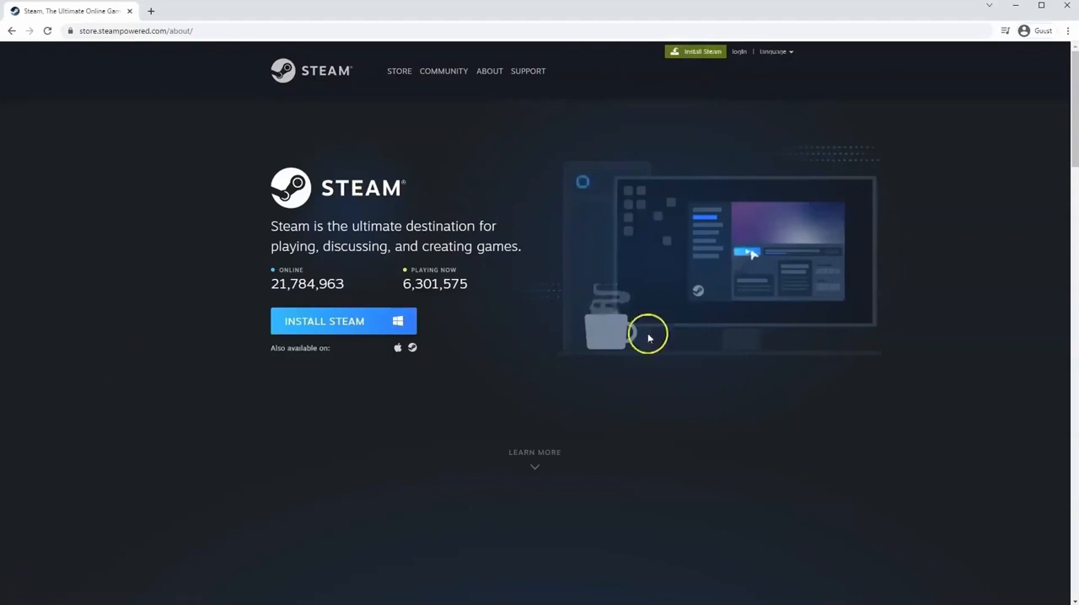
pyautogui.click(329, 321)
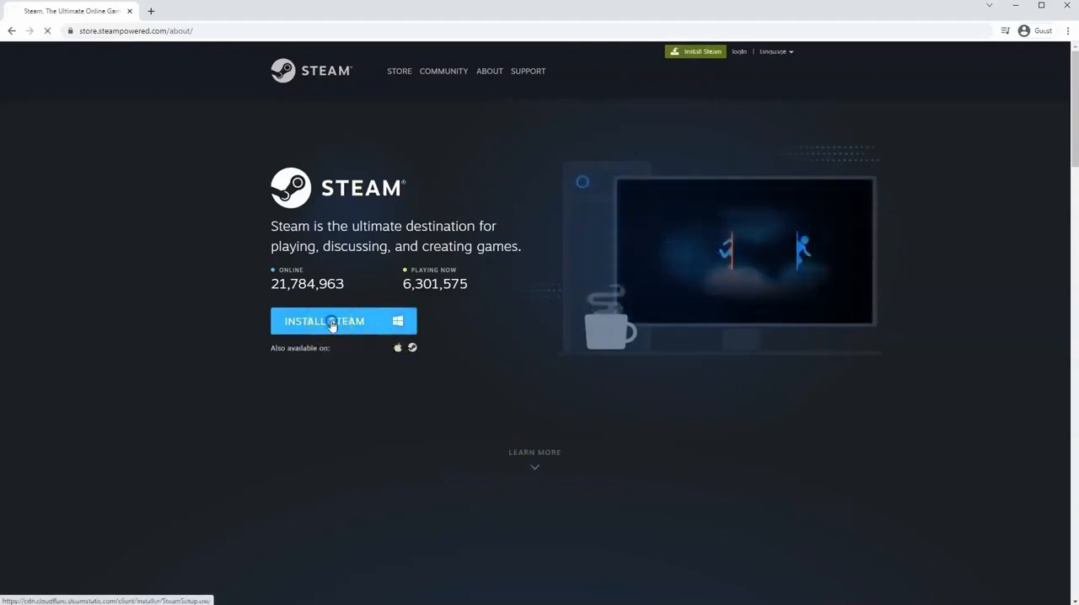
pyautogui.click(344, 321)
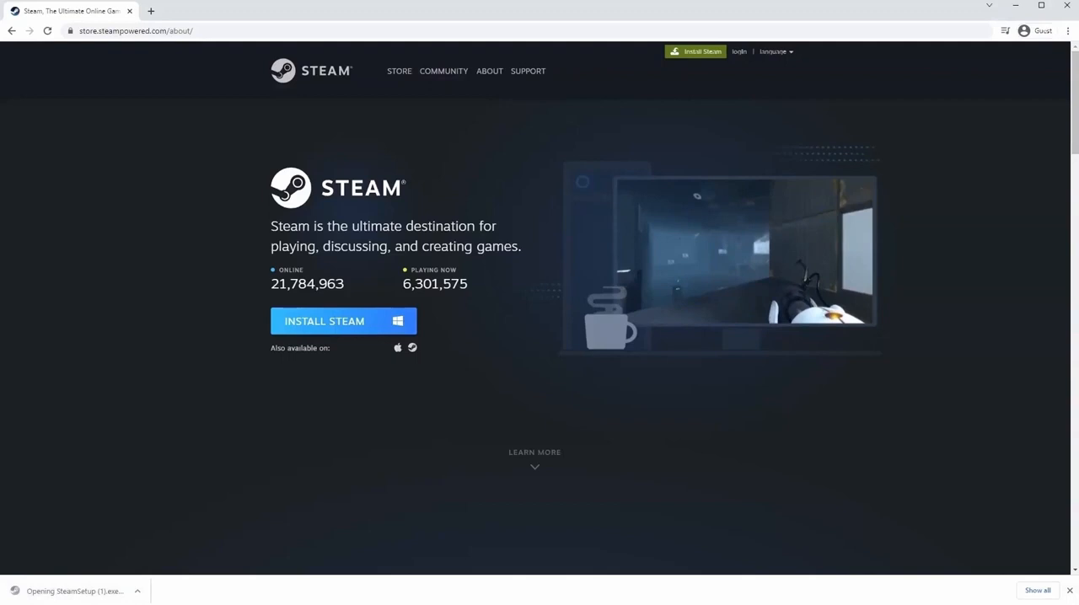
pyautogui.click(80, 592)
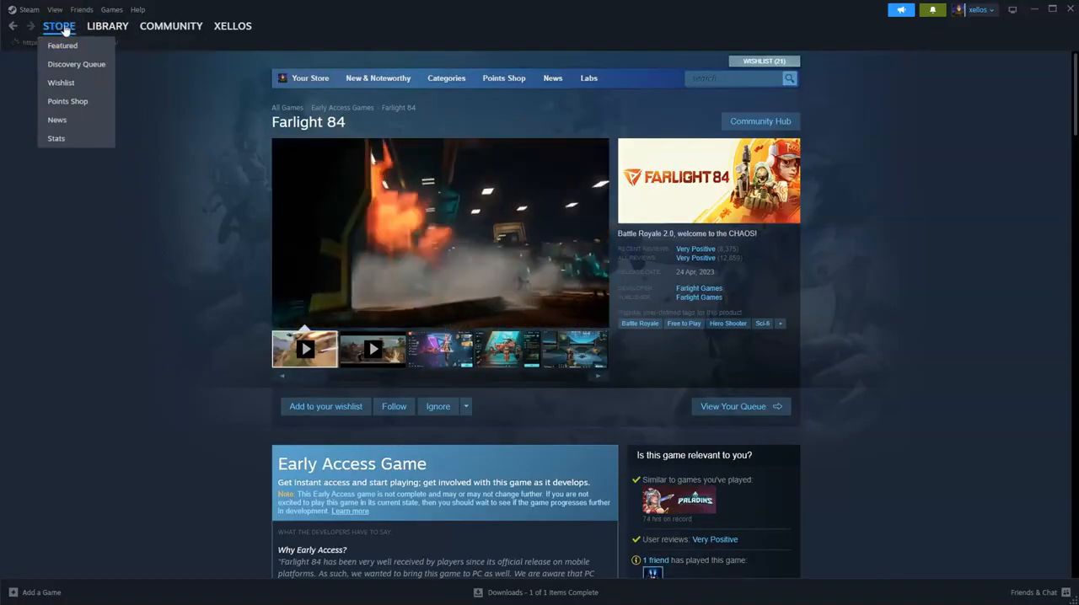
pyautogui.click(62, 46)
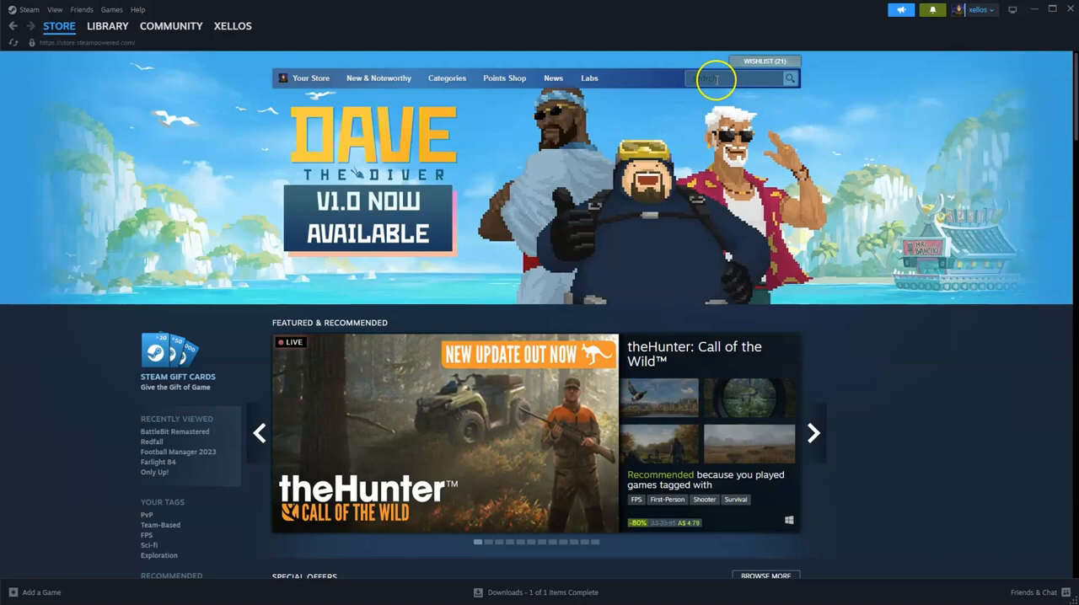
pyautogui.write('Farlight 84')
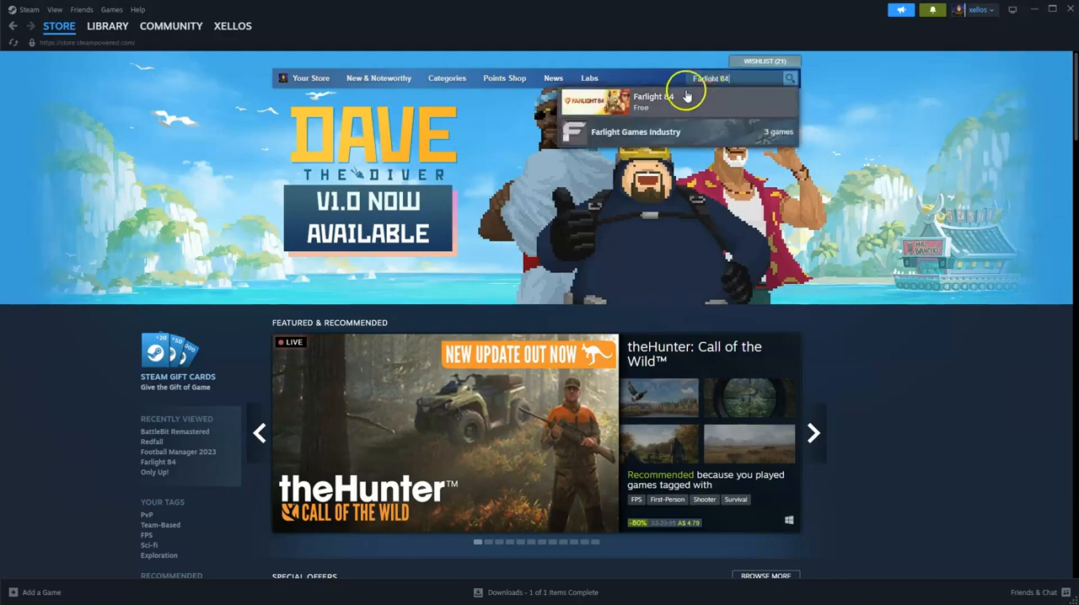
pyautogui.click(654, 99)
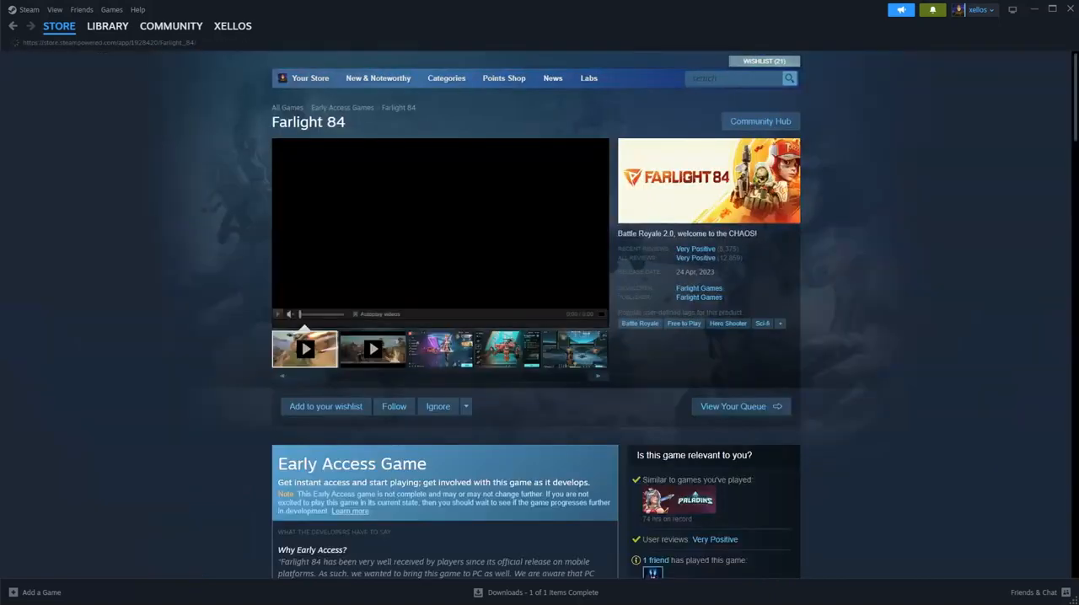
# Start installing Farlight 84 with the Play Game button on its store page
pyautogui.scroll(-3)
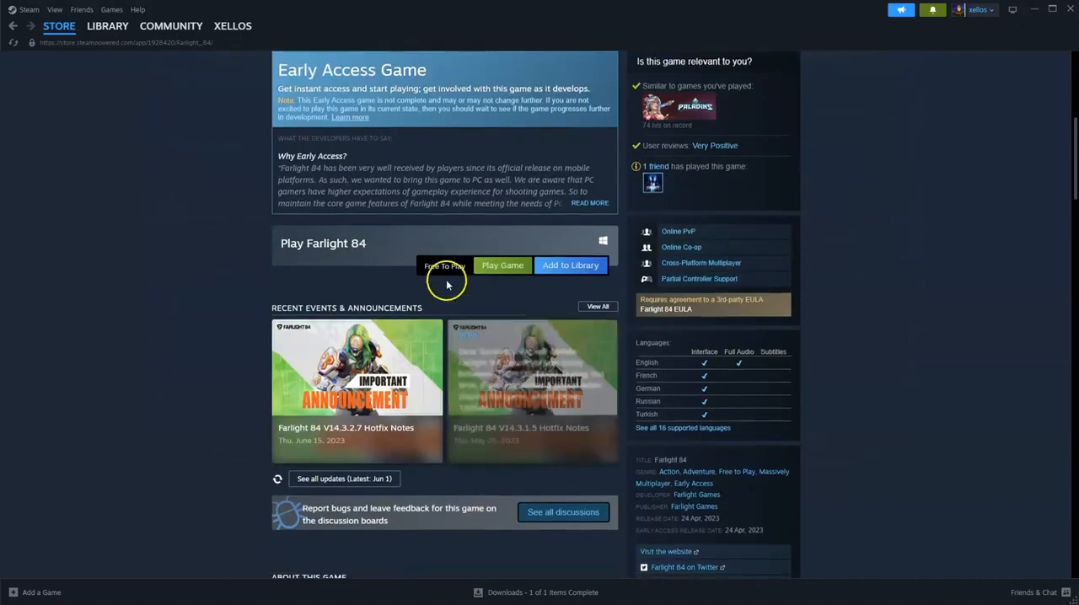
pyautogui.moveTo(472, 270)
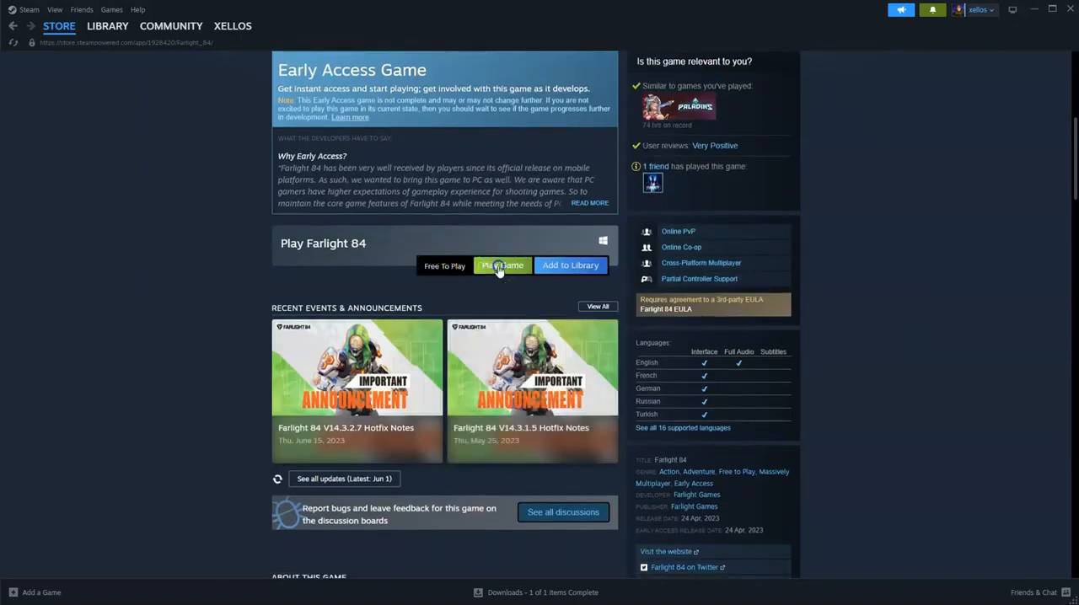
pyautogui.click(503, 266)
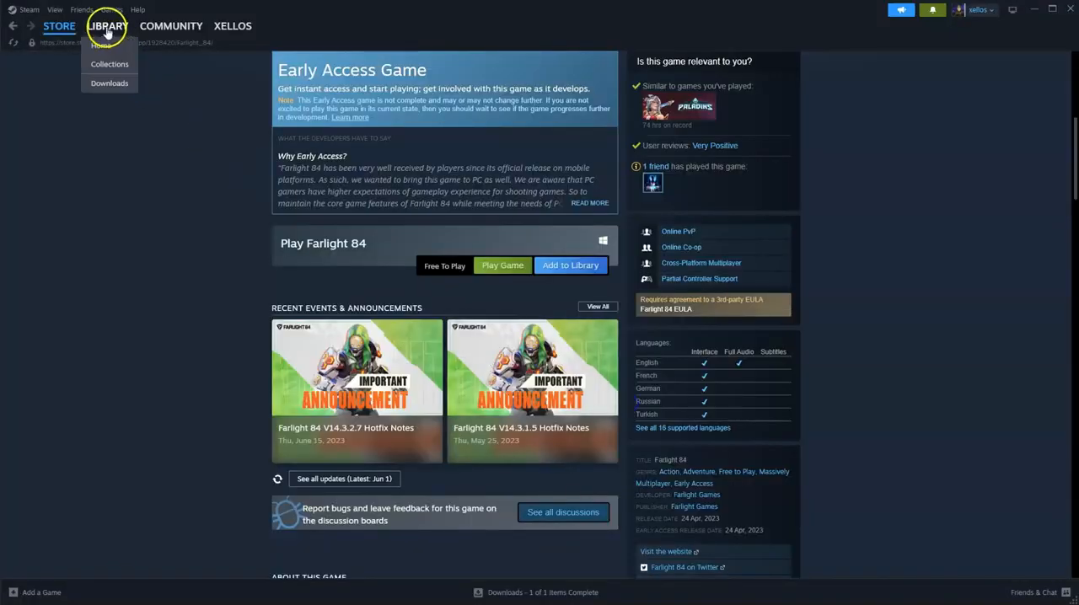
# Open the Library, clear the 'Football Manager 2023' search, and browse the full games list
pyautogui.click(107, 26)
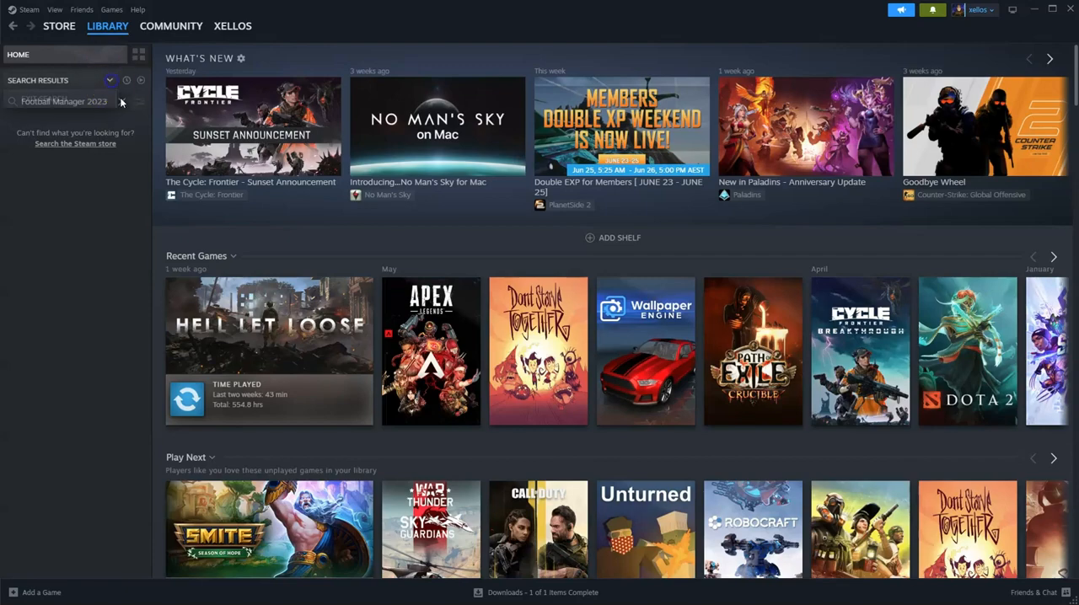
pyautogui.click(121, 101)
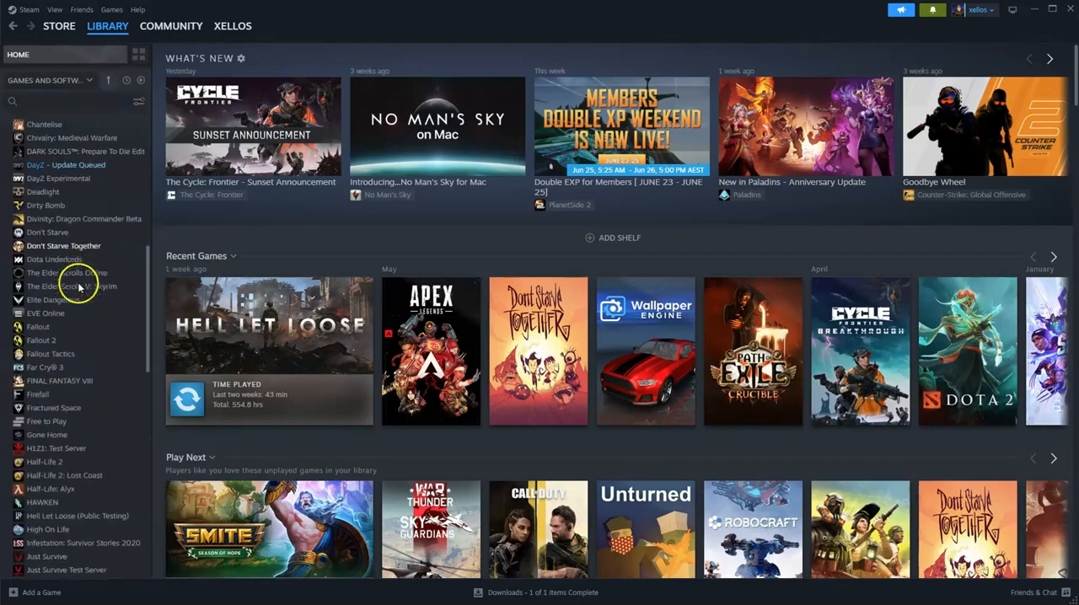
pyautogui.scroll(-3)
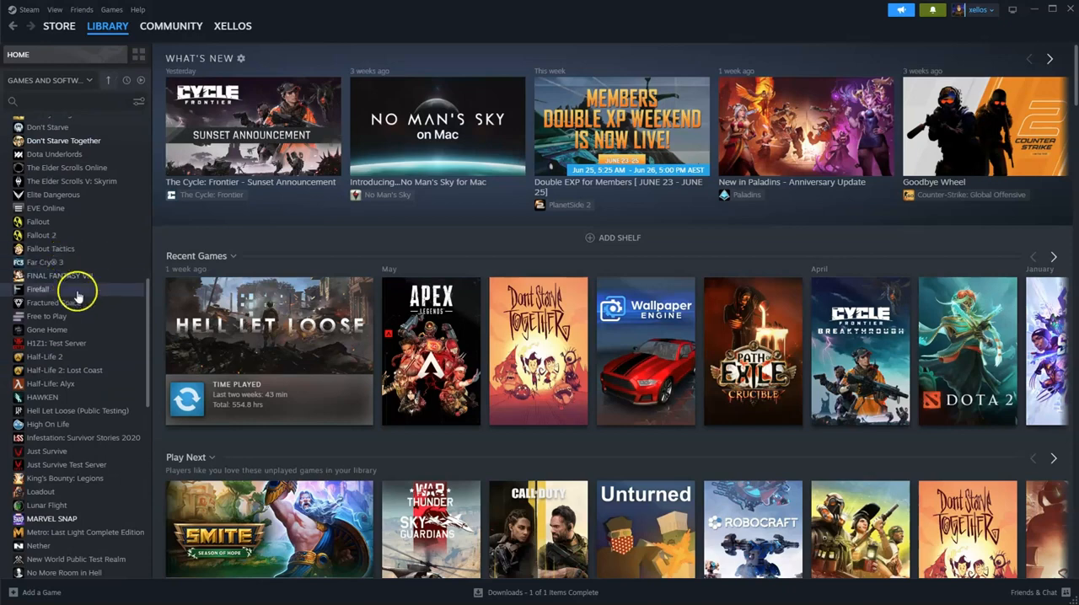
pyautogui.moveTo(84, 404)
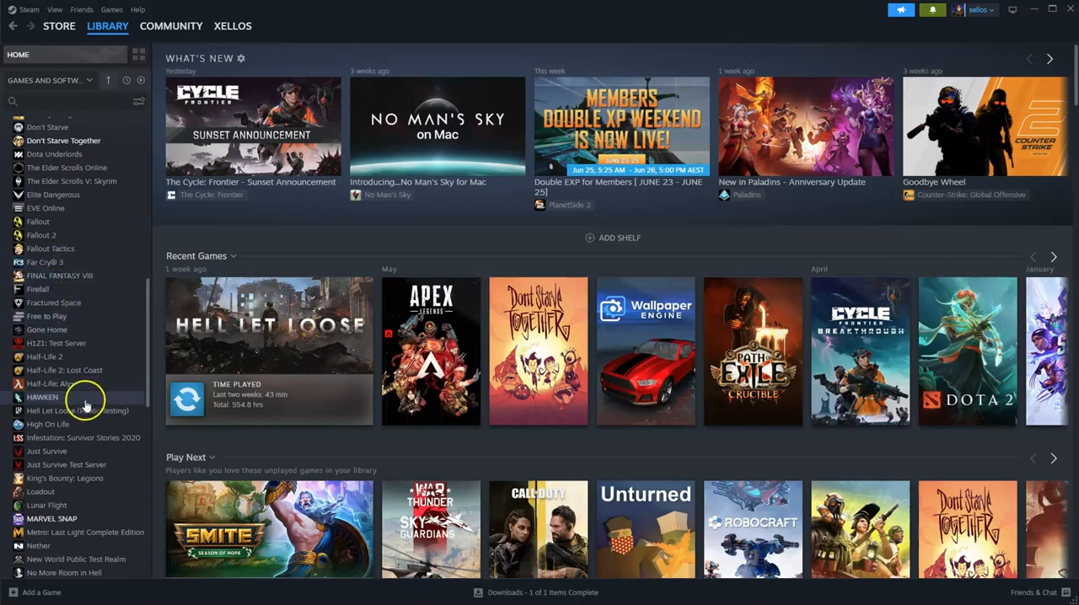